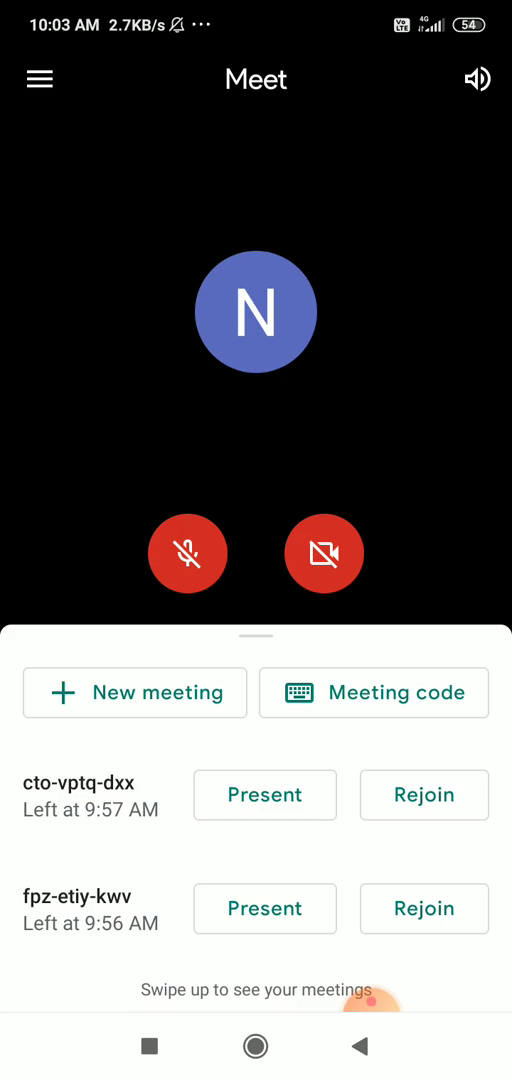
# From the Meet menu, reach the signed-in account's Google Account home page
pyautogui.click(40, 80)
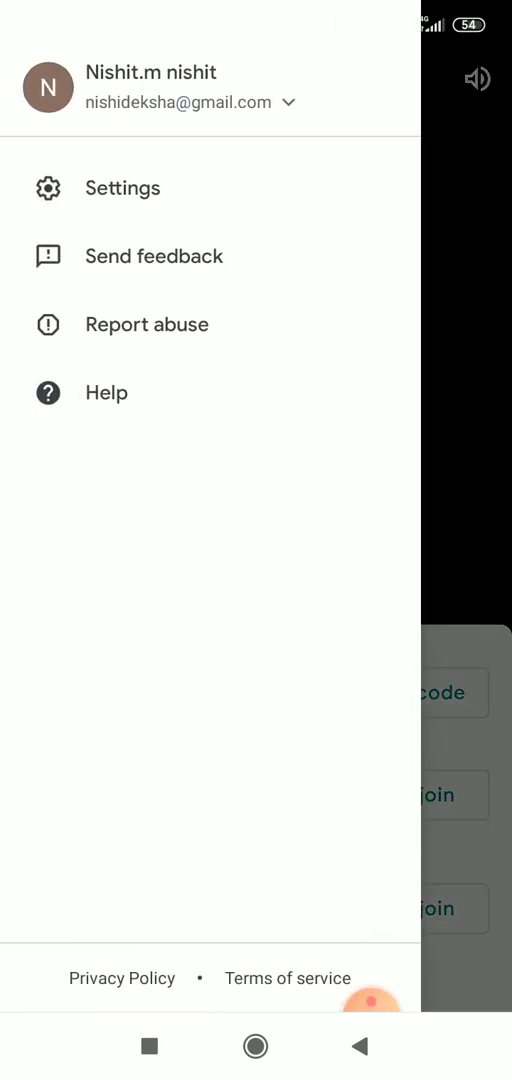
pyautogui.click(292, 102)
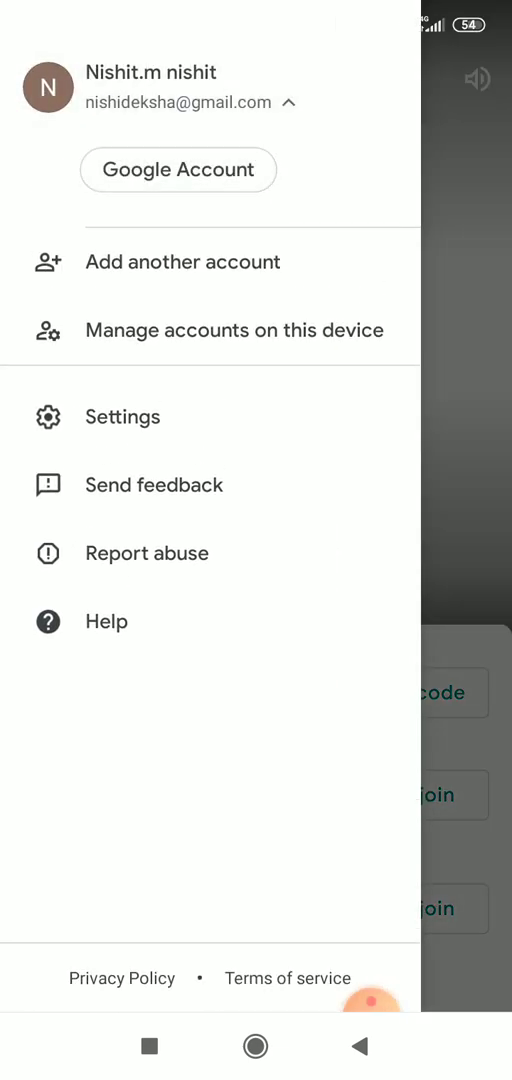
pyautogui.click(178, 168)
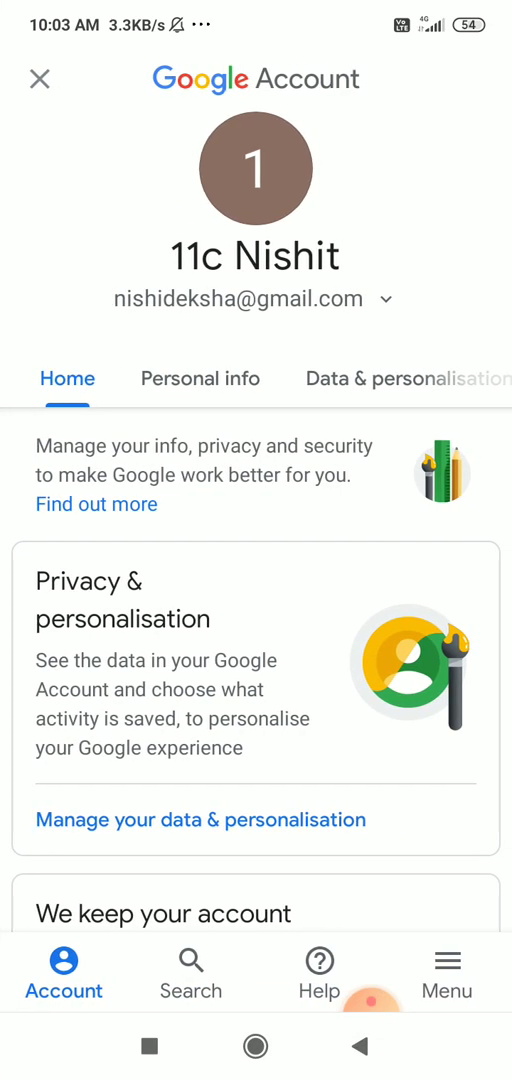
# Go to Personal info and start editing the account name
pyautogui.click(200, 378)
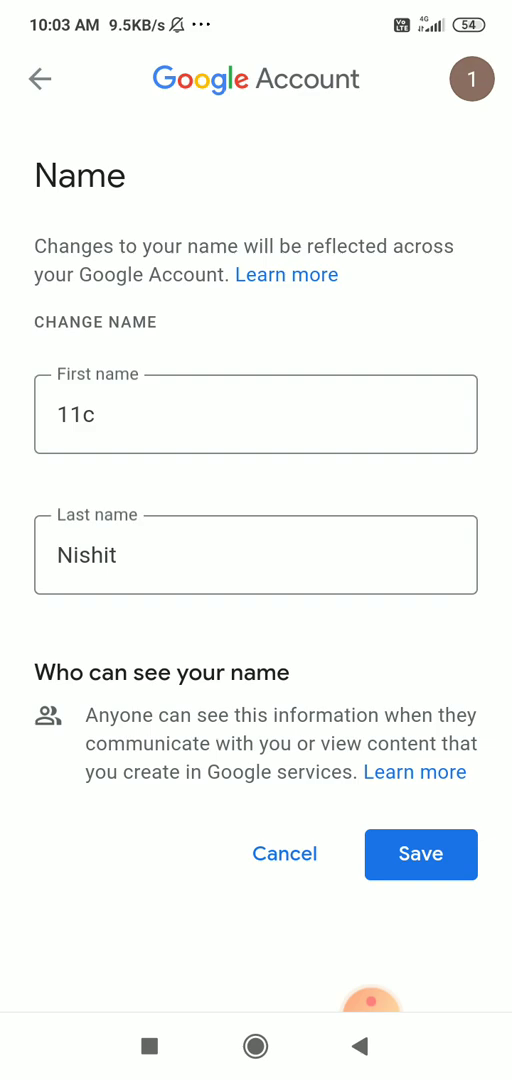
pyautogui.click(256, 556)
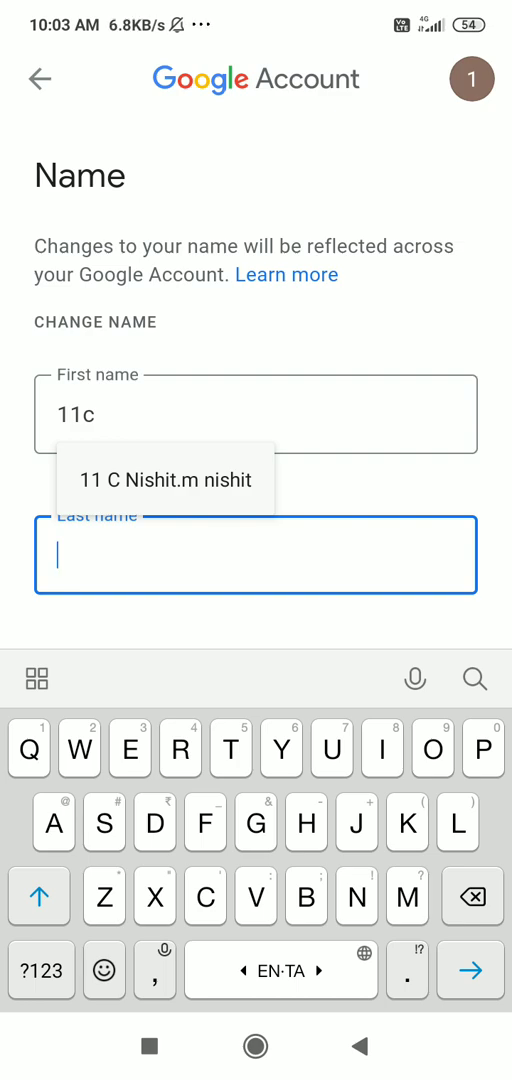
# Replace the last name with 'Rohit' and save the change
pyautogui.write('Roh')
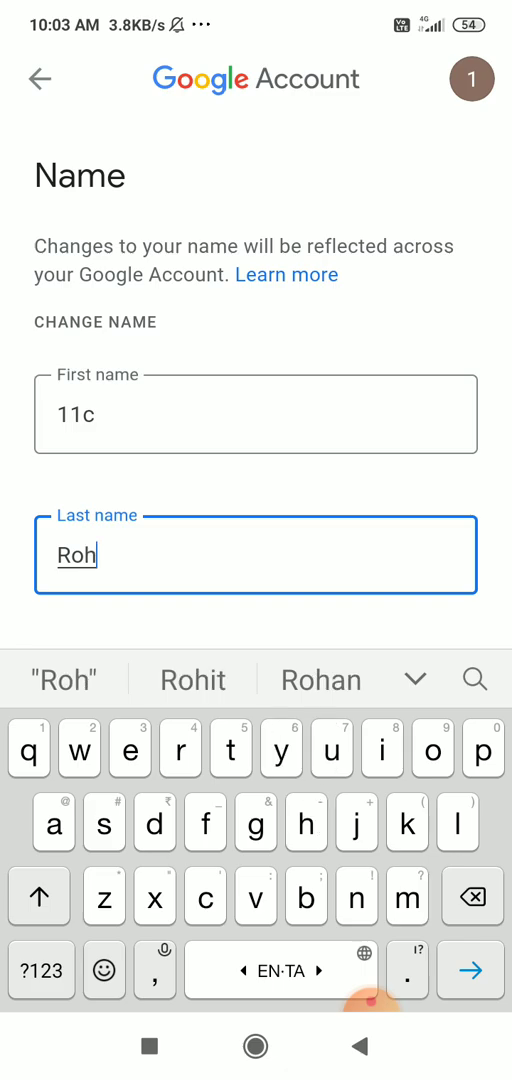
pyautogui.click(192, 680)
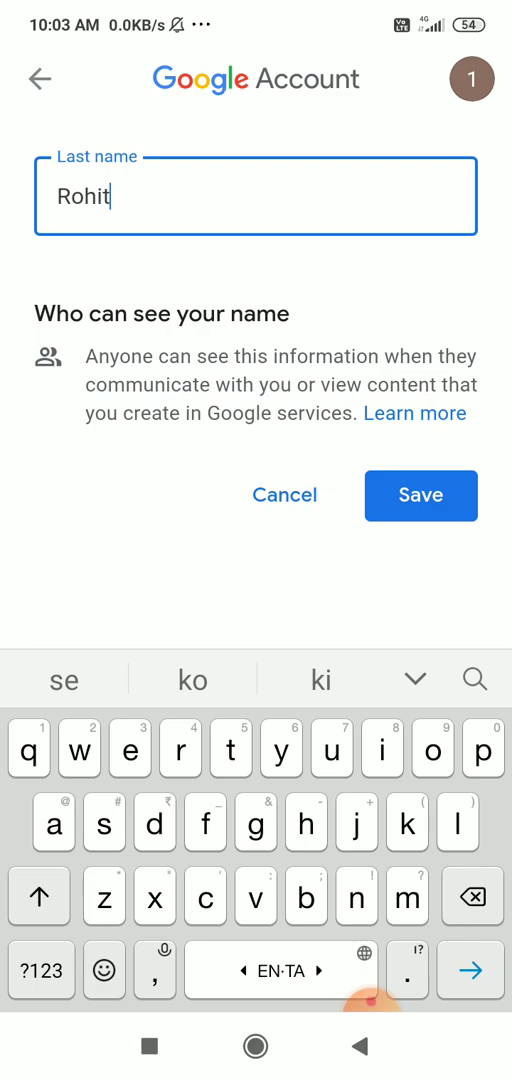
pyautogui.click(420, 496)
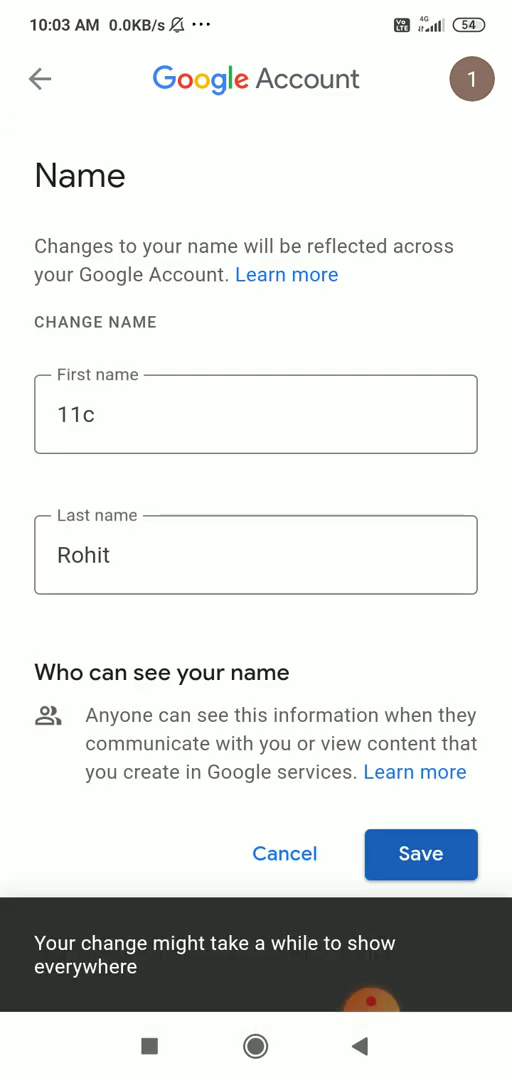